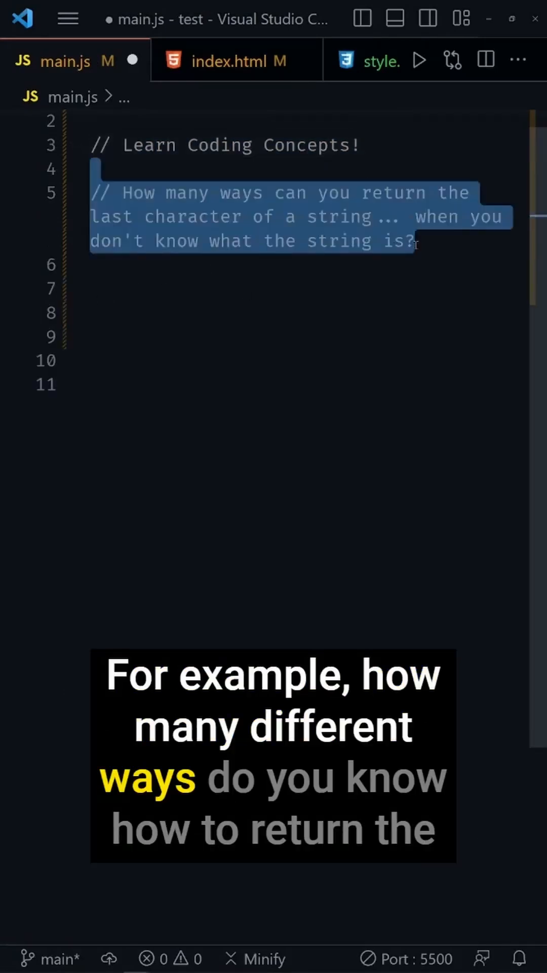
# Write Solutions #1–#3: charAt(myName.length - 1), slice(-1), and split('').at(-1)
pyautogui.click(414, 242)
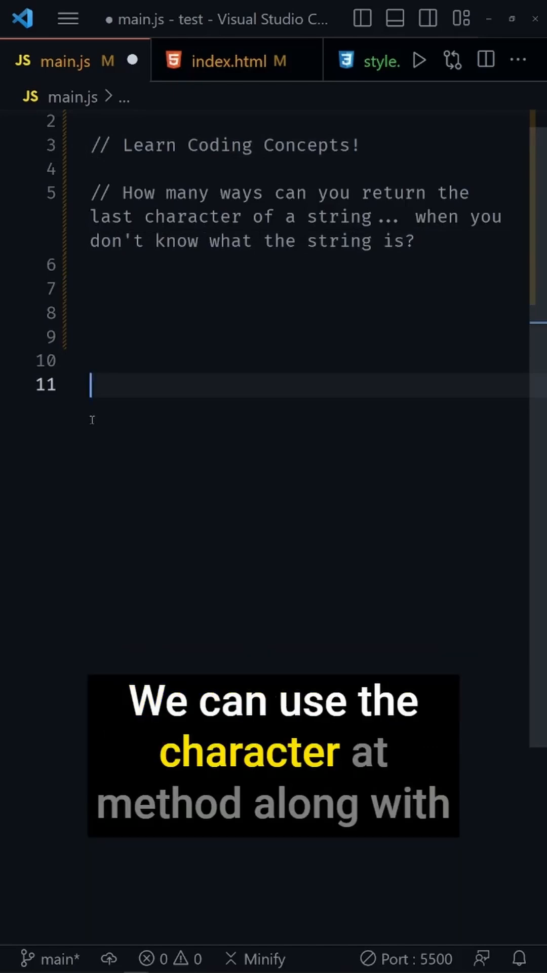
pyautogui.write('//Solution #1:')
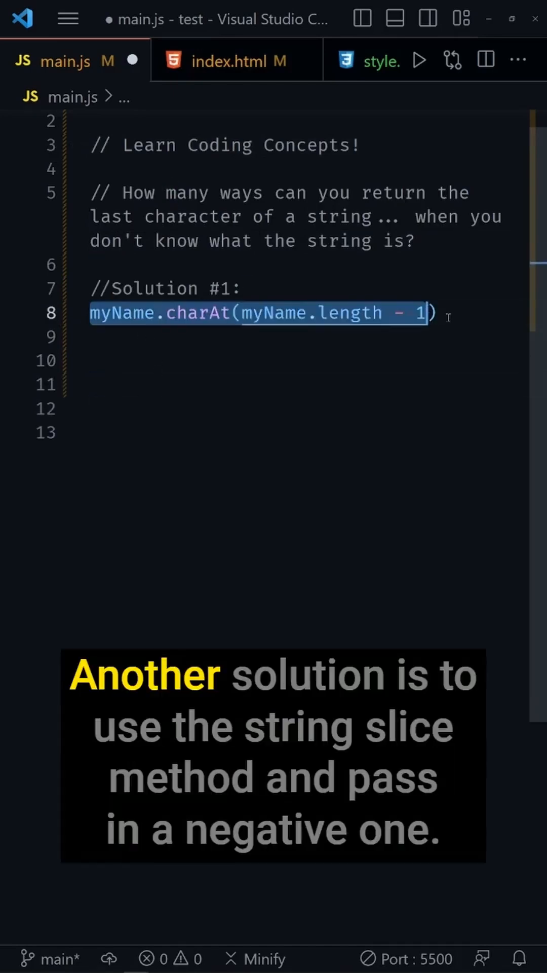
pyautogui.write('//Solution #2:')
pyautogui.write("myName.split('').at(-1)")
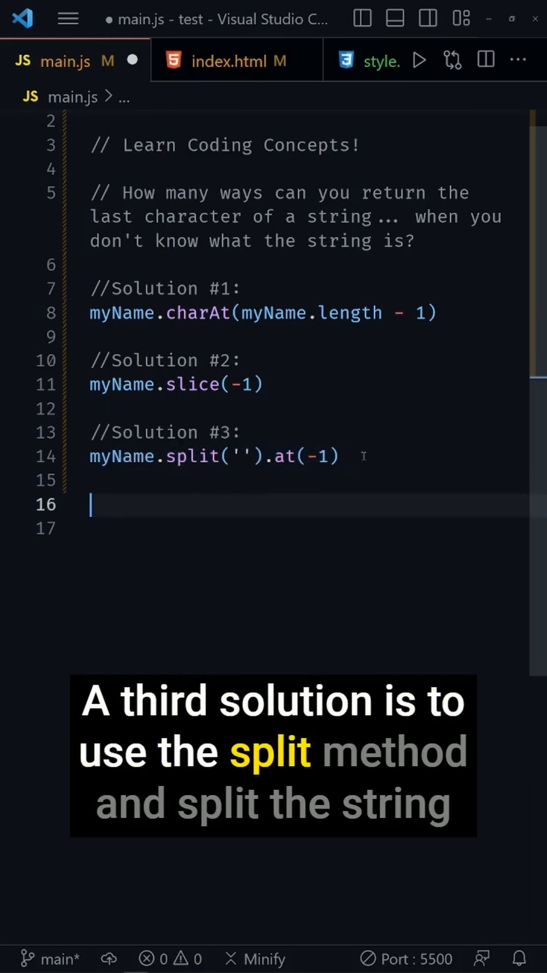
pyautogui.click(274, 456)
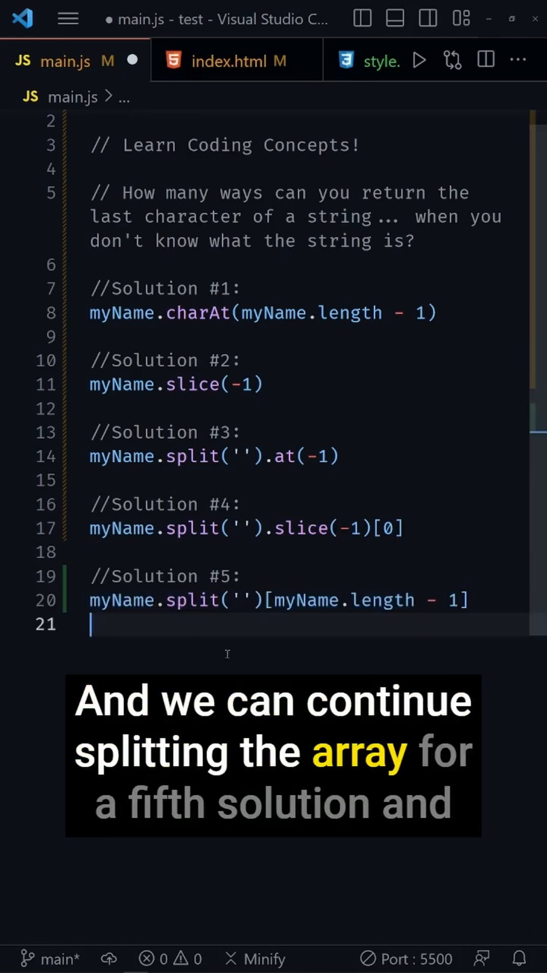
# Select the Solution #5 comment and its split('')[myName.length - 1] line
pyautogui.moveTo(90, 565); pyautogui.dragTo(472, 599)
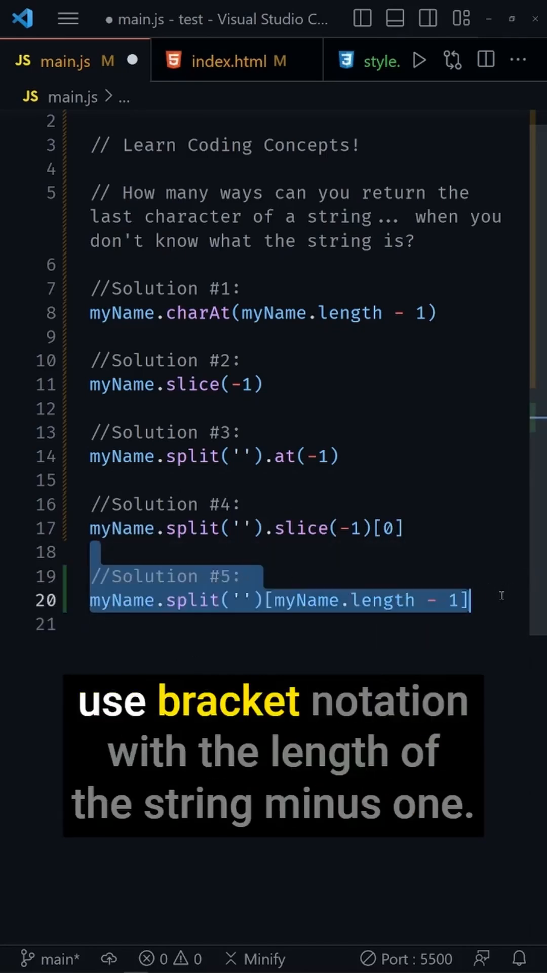